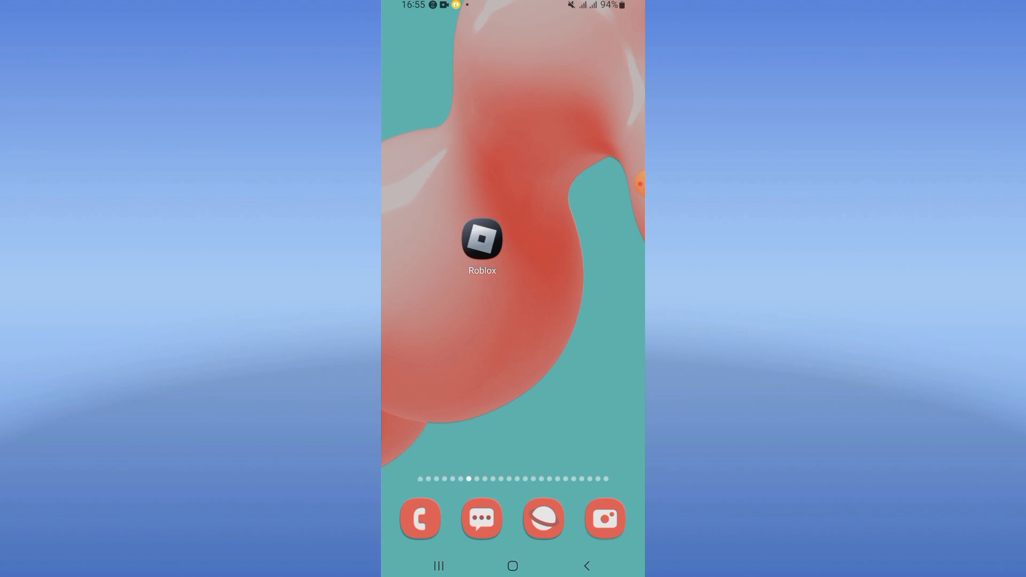
- Reach the Apps list of installed apps in Samsung Settings
scroll(up, 3)
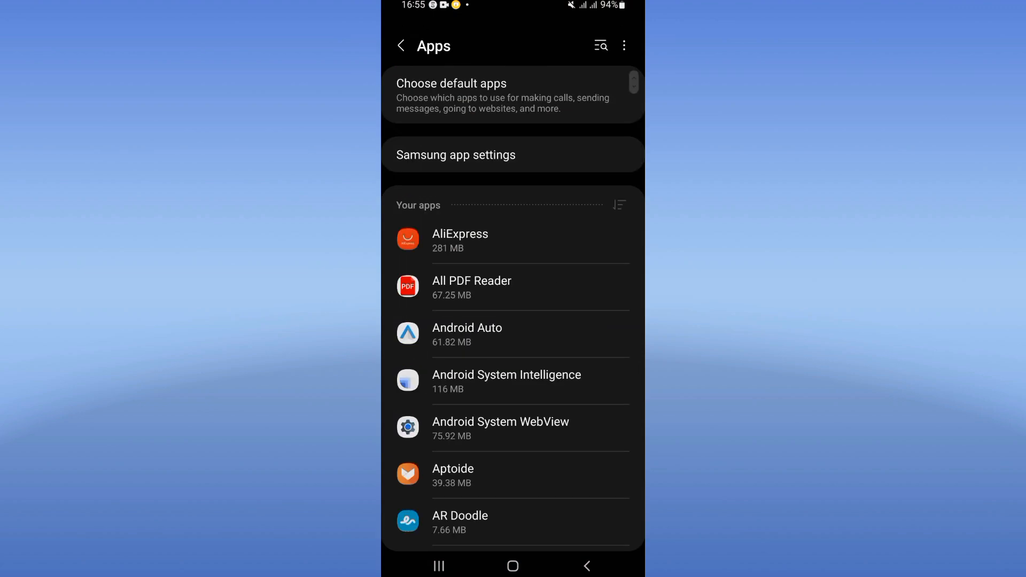
- Clear Roblox's cached data from its Storage page (398 MB used) and return to App info
click(599, 46)
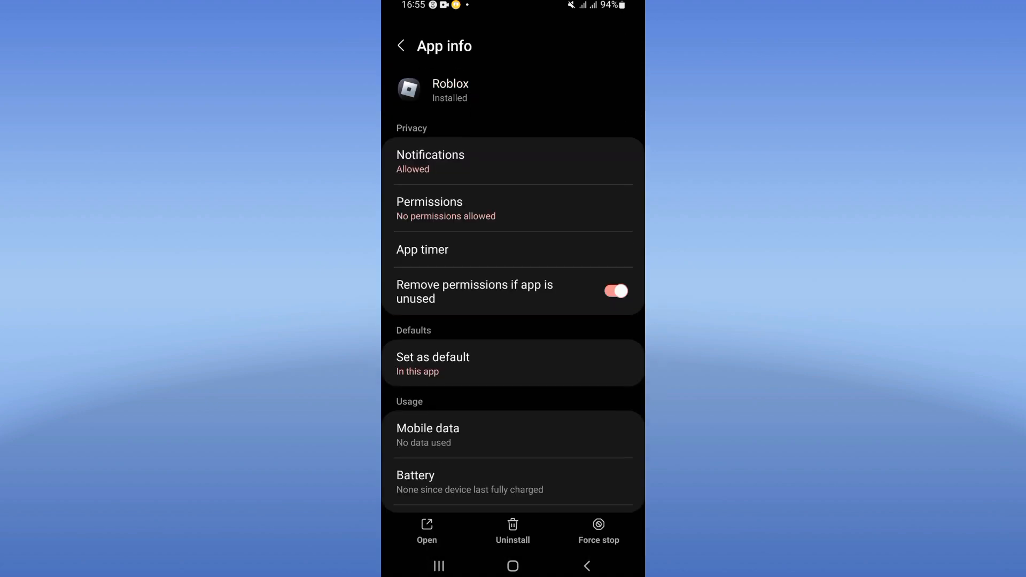
scroll(down, 3)
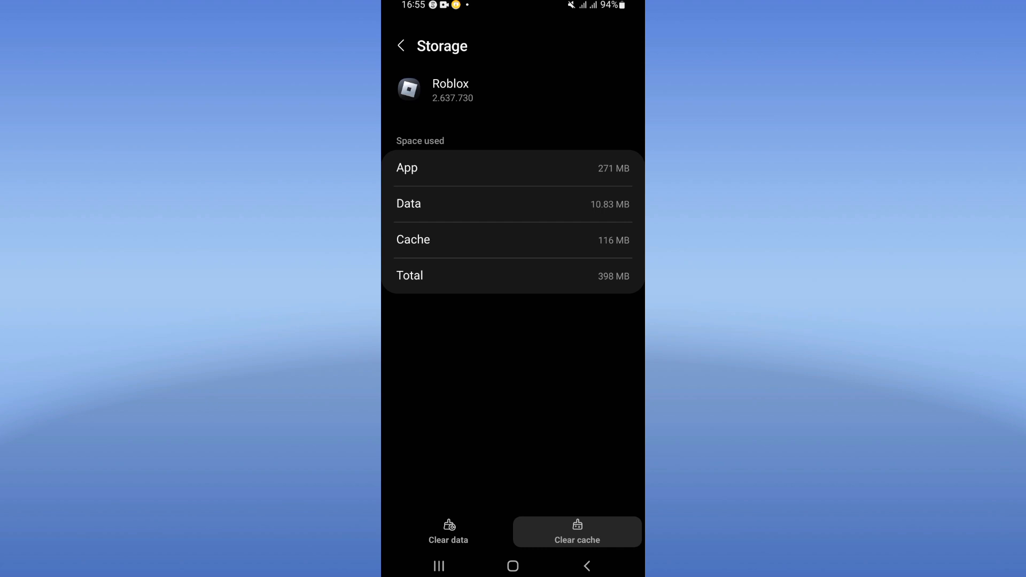
click(400, 46)
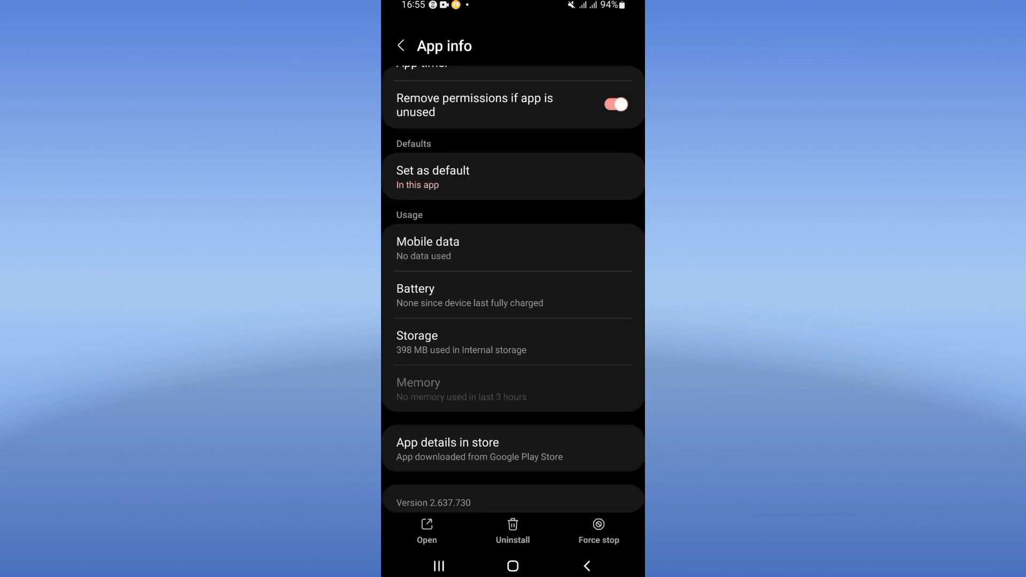
- Force stop Roblox, then bring up the power menu with Power off, Restart and Emergency mode
click(599, 531)
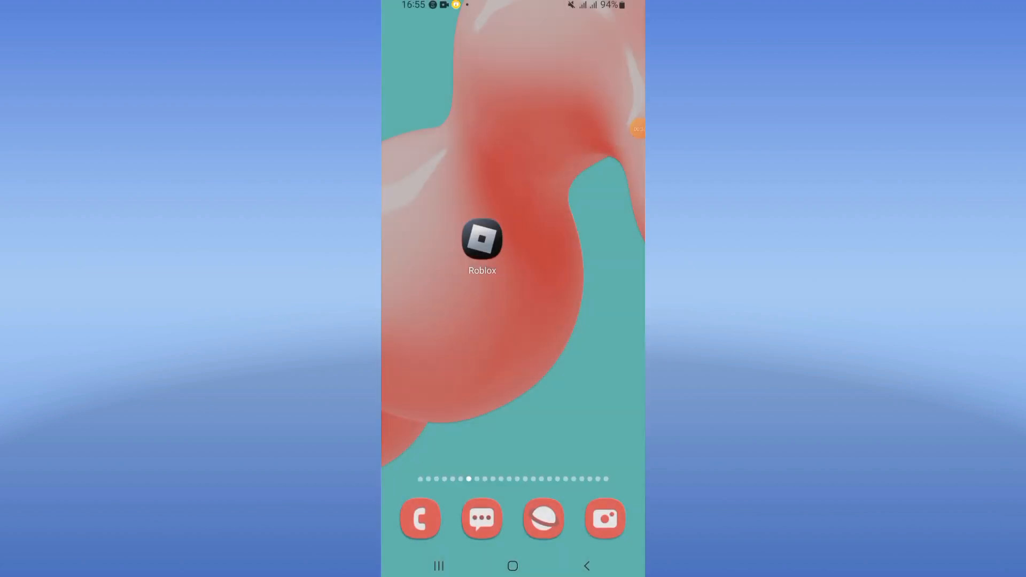
key(power)
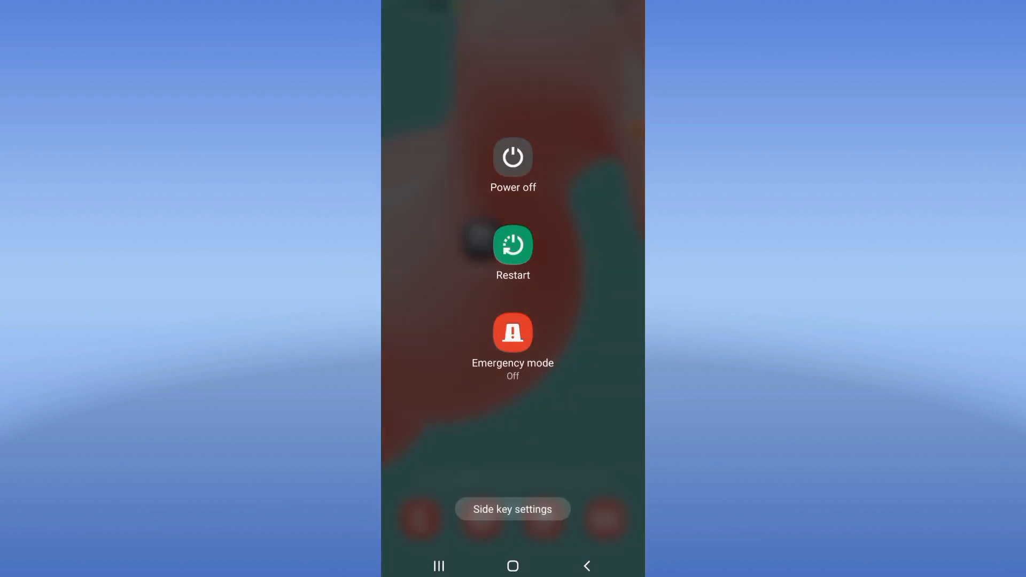